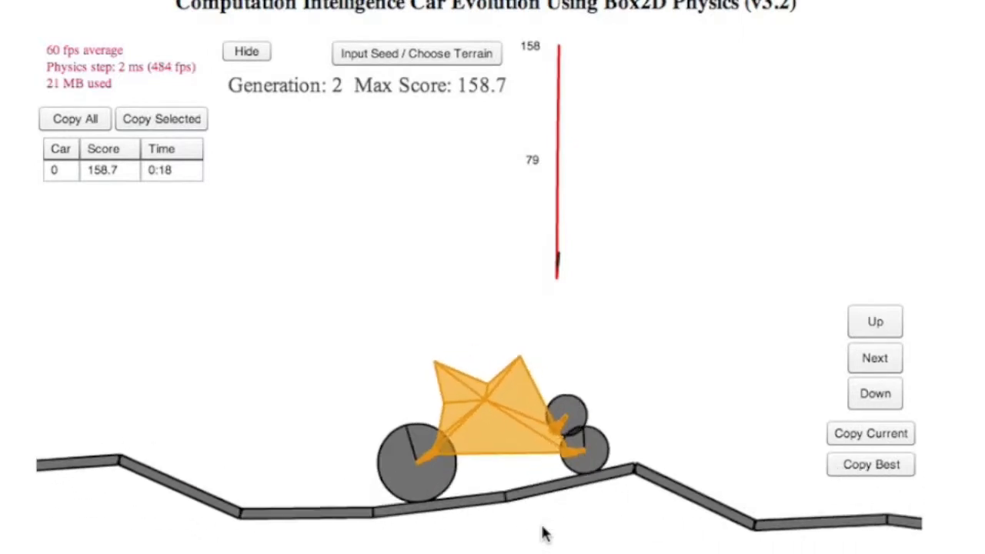
# Draw a bright horizontal line near the bottom of the empty black playfield
pyautogui.scroll(-3)
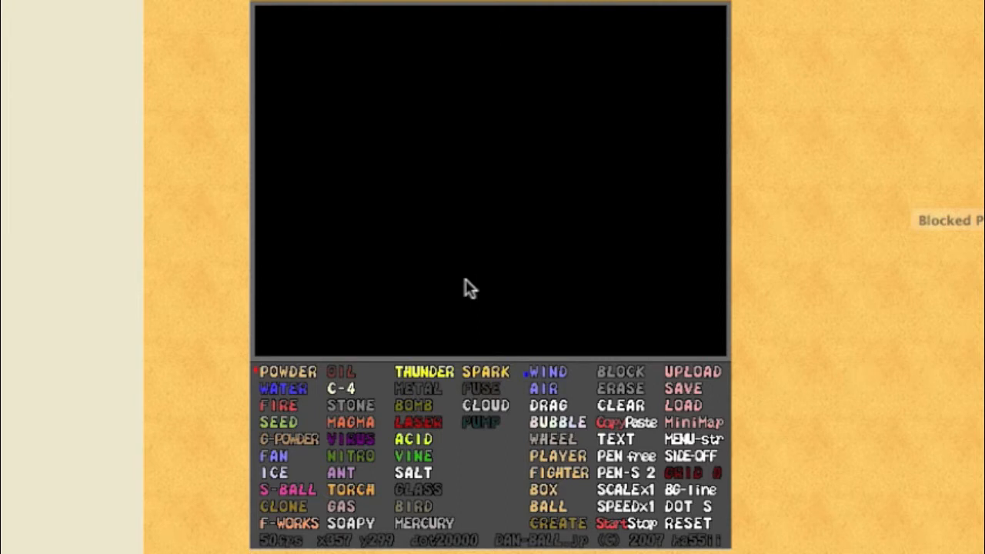
pyautogui.moveTo(314, 375)
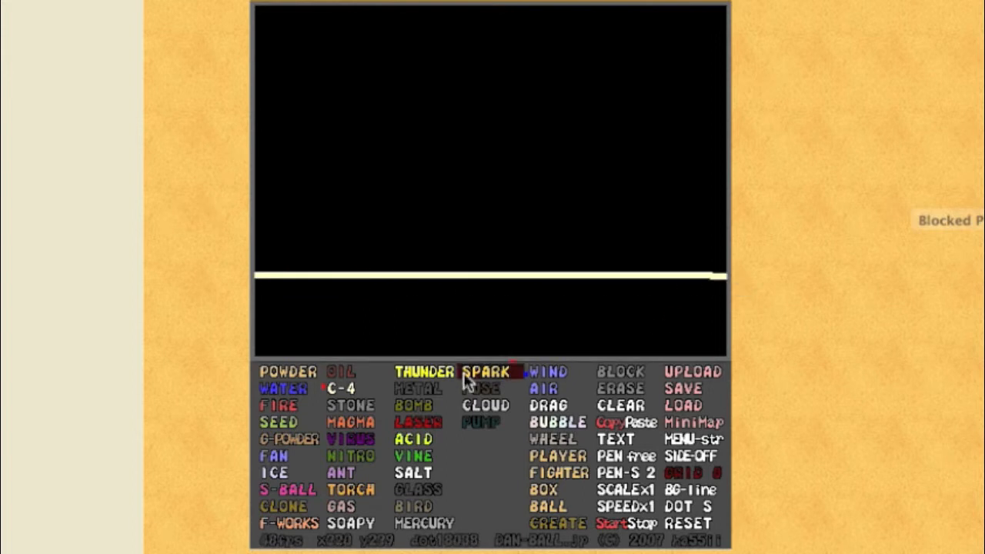
pyautogui.click(340, 388)
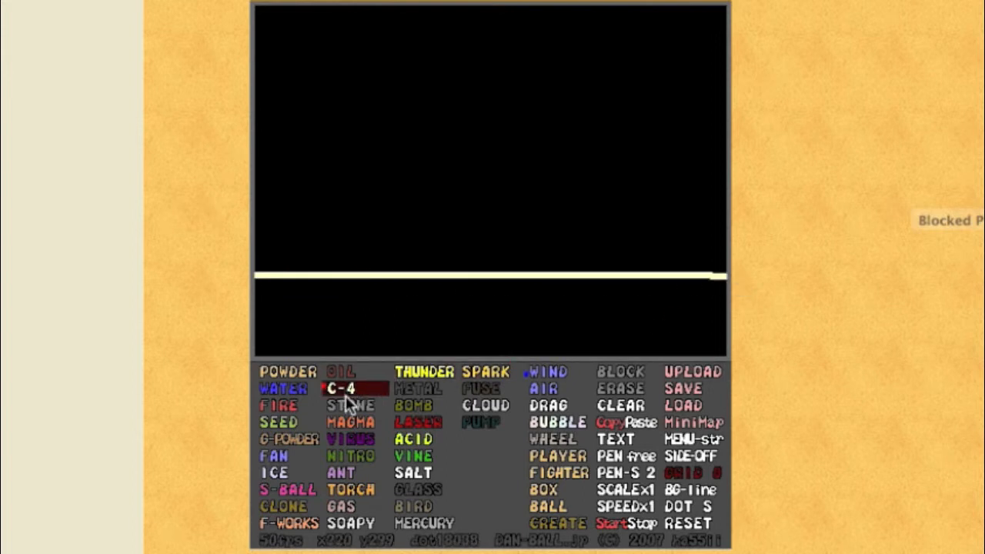
pyautogui.click(622, 371)
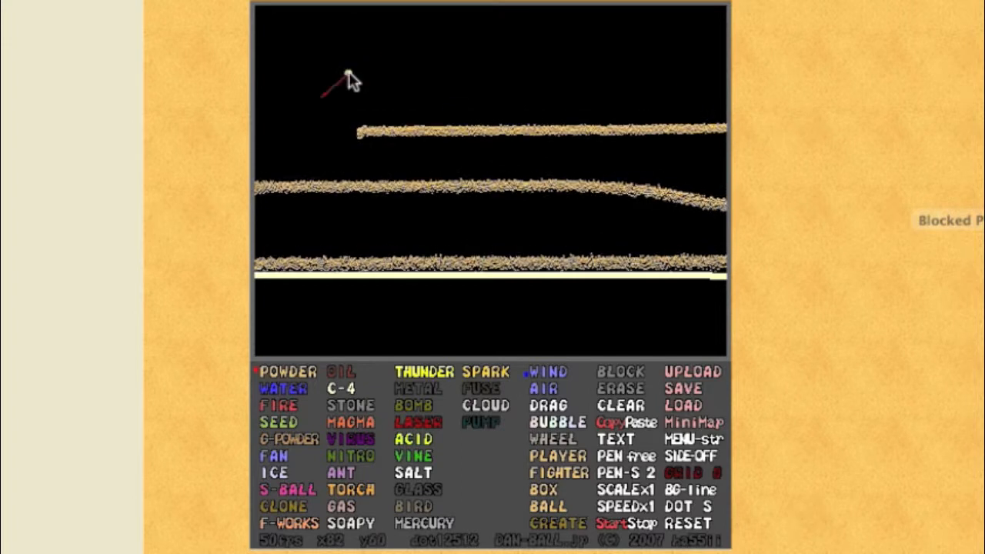
# Lay long horizontal ledges of tan POWDER across the playfield above the bright line
pyautogui.click(274, 455)
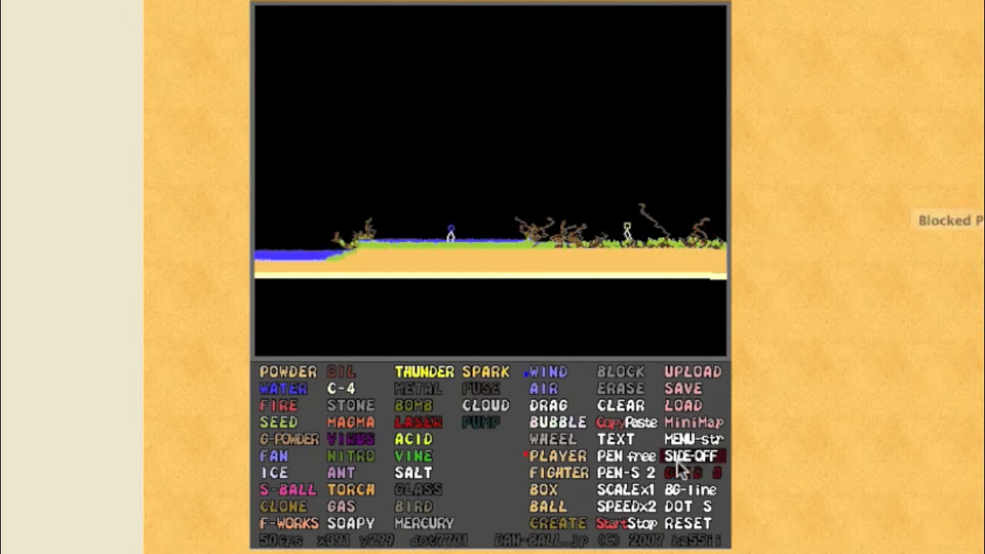
# Add water on the left, growing plants and player figures standing on the powder mound
pyautogui.click(545, 388)
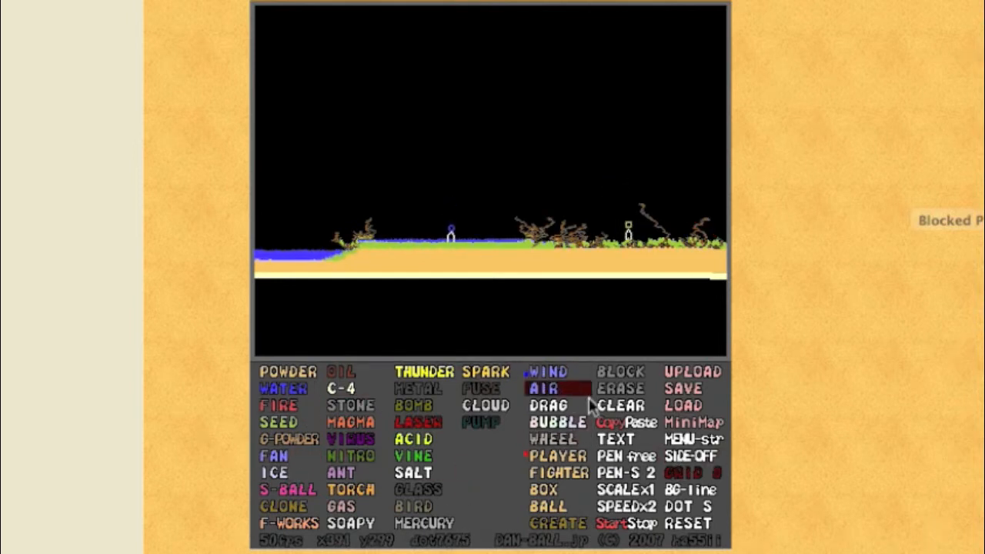